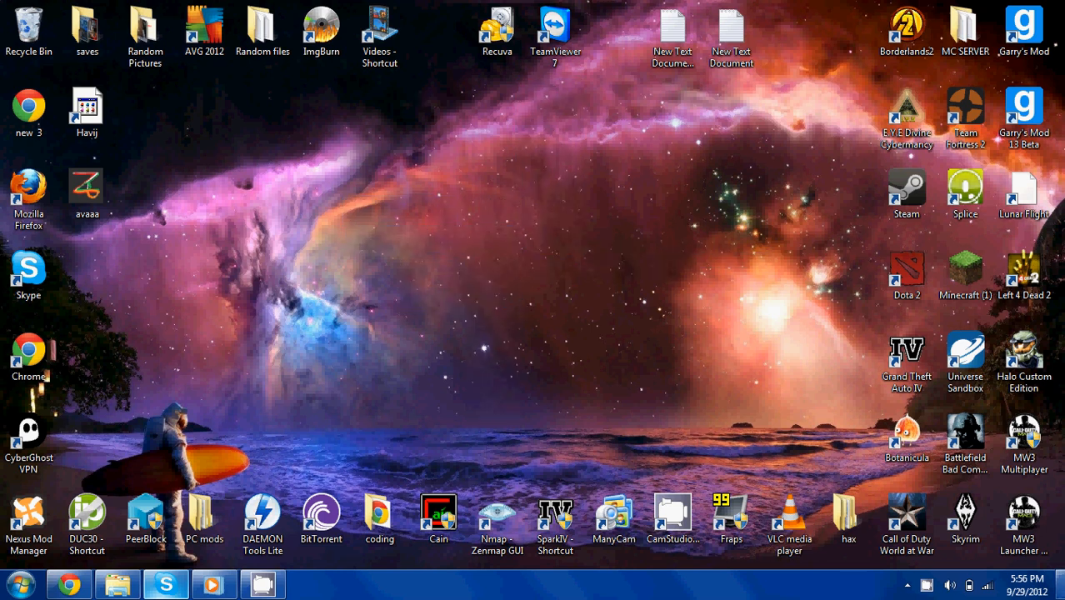
- Reveal the hidden notification area icons to reach the NVIDIA tray icon
click(930, 585)
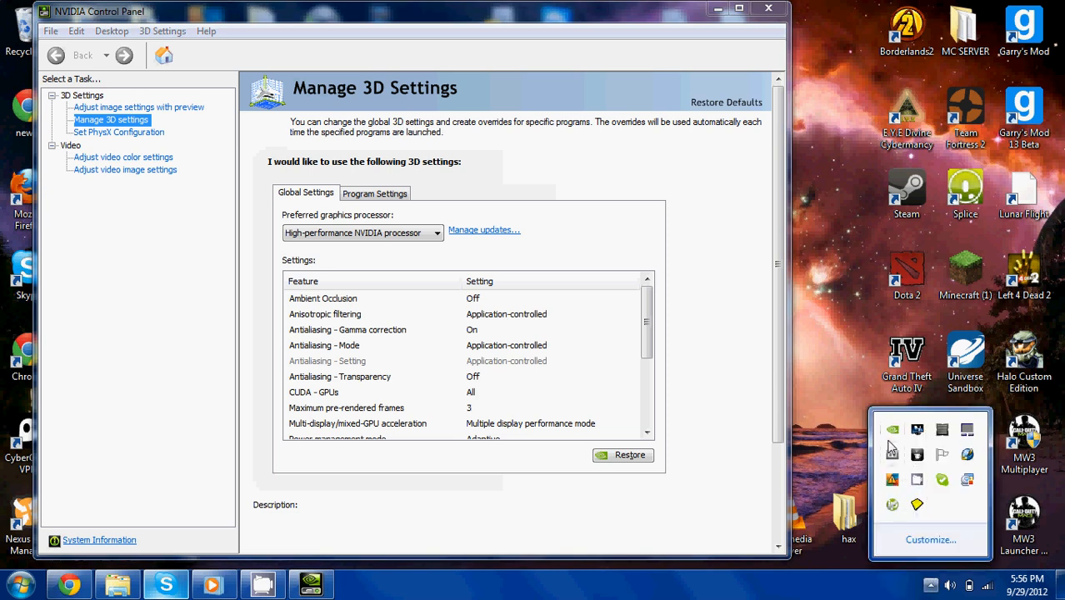
mouse_move(665, 247)
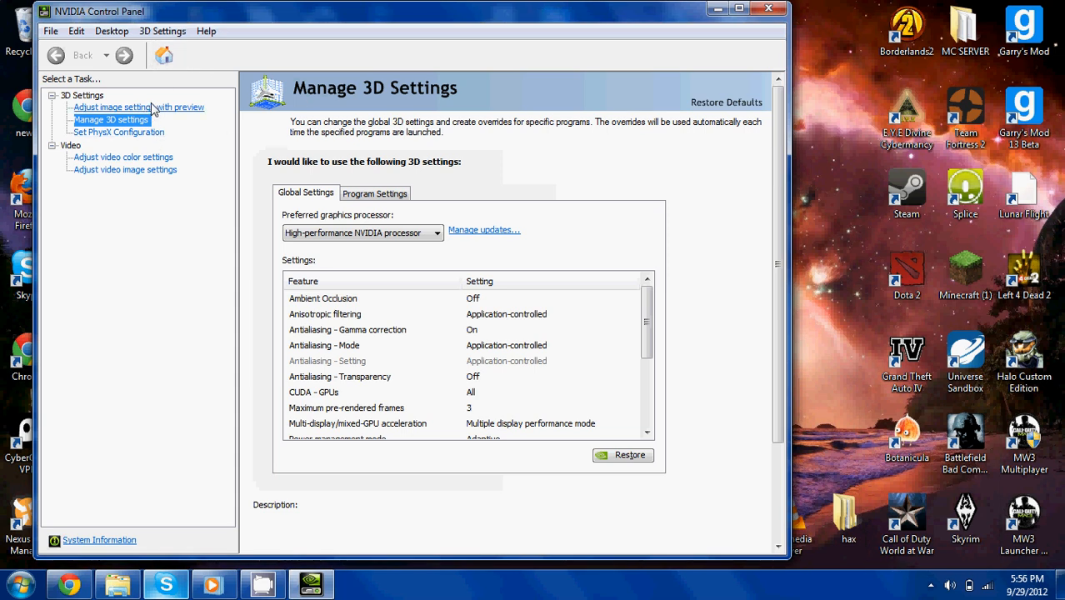
- View 'Adjust image settings with preview', then return to Manage 3D Settings
click(138, 107)
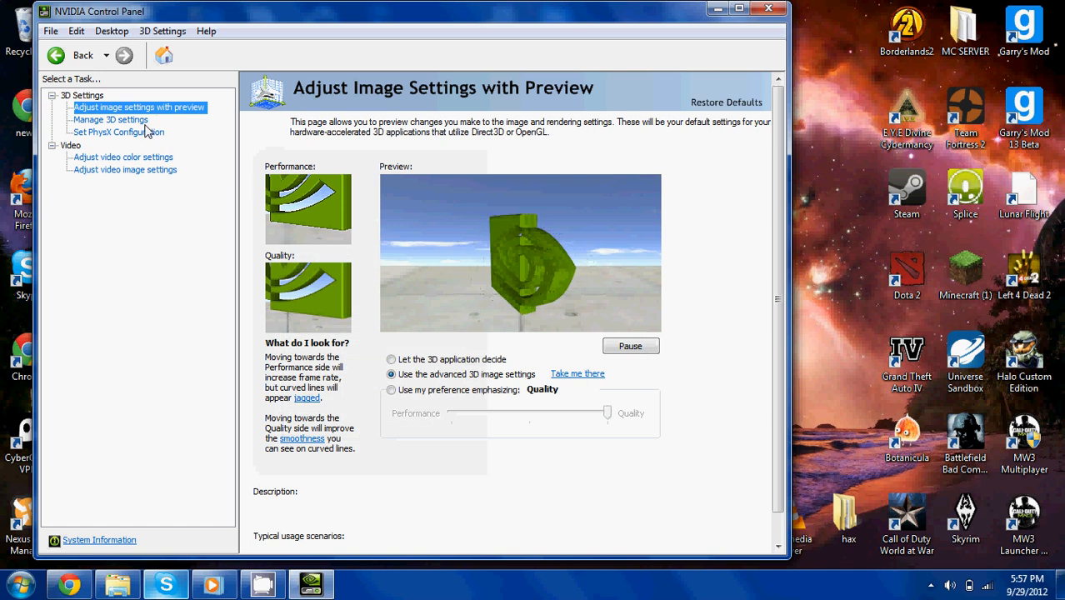
click(110, 120)
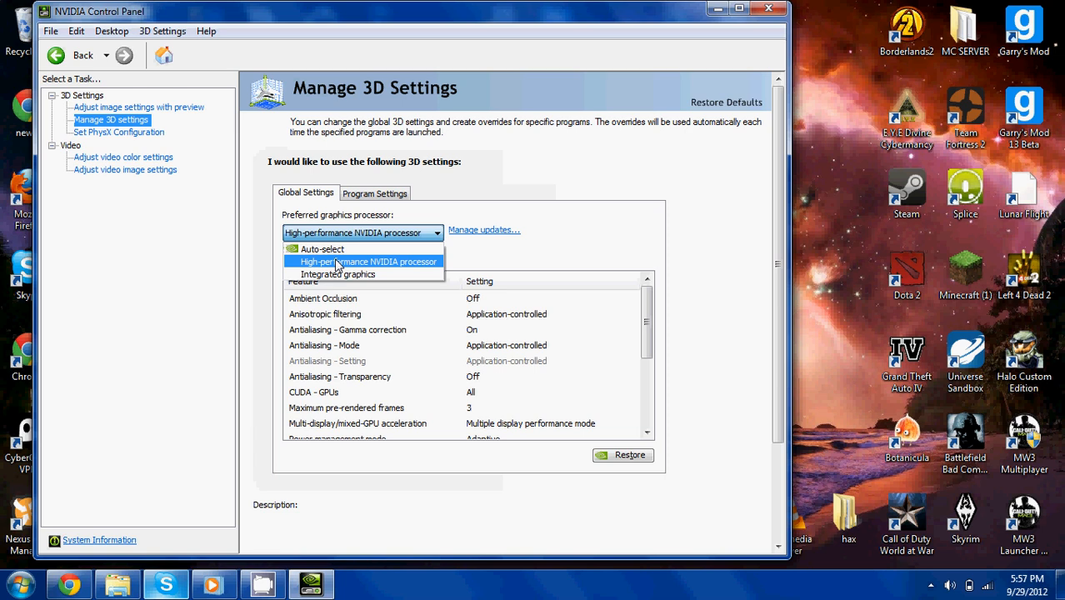
- Set Preferred graphics processor to High-performance NVIDIA processor
click(368, 262)
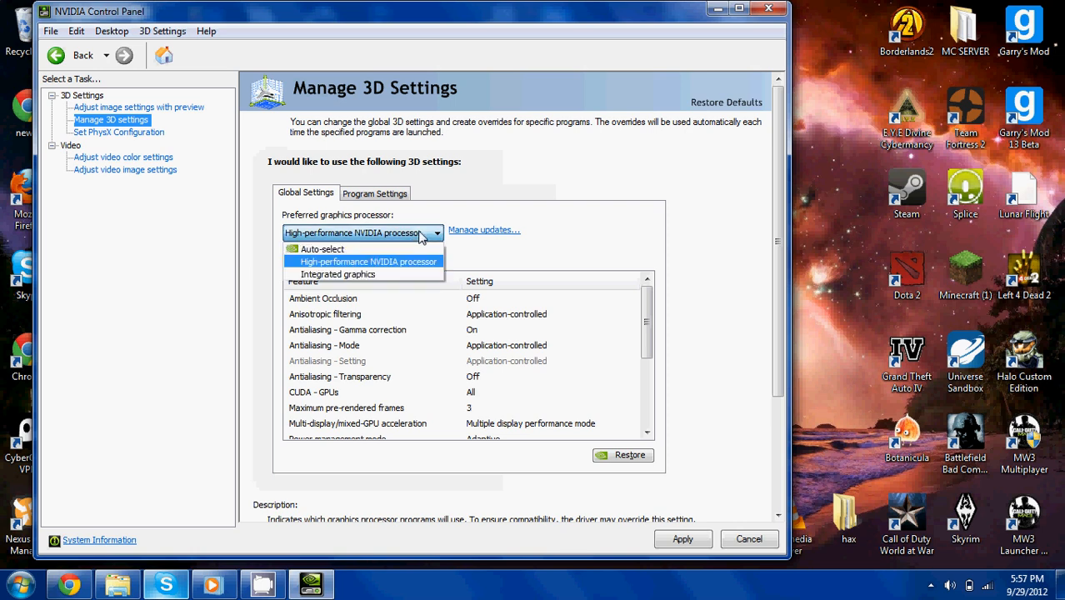
mouse_move(363, 273)
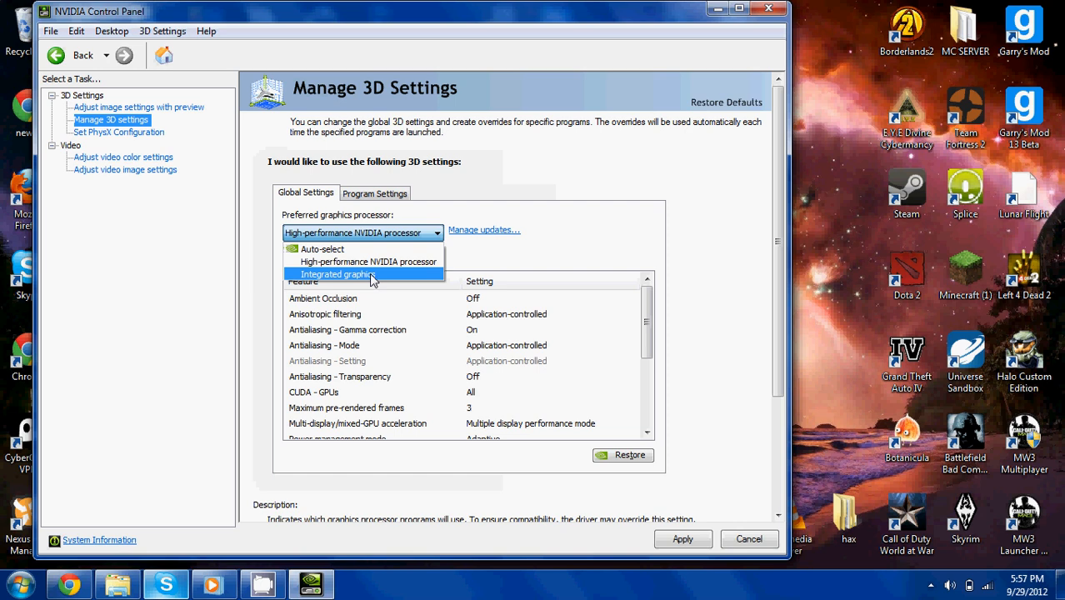
click(364, 233)
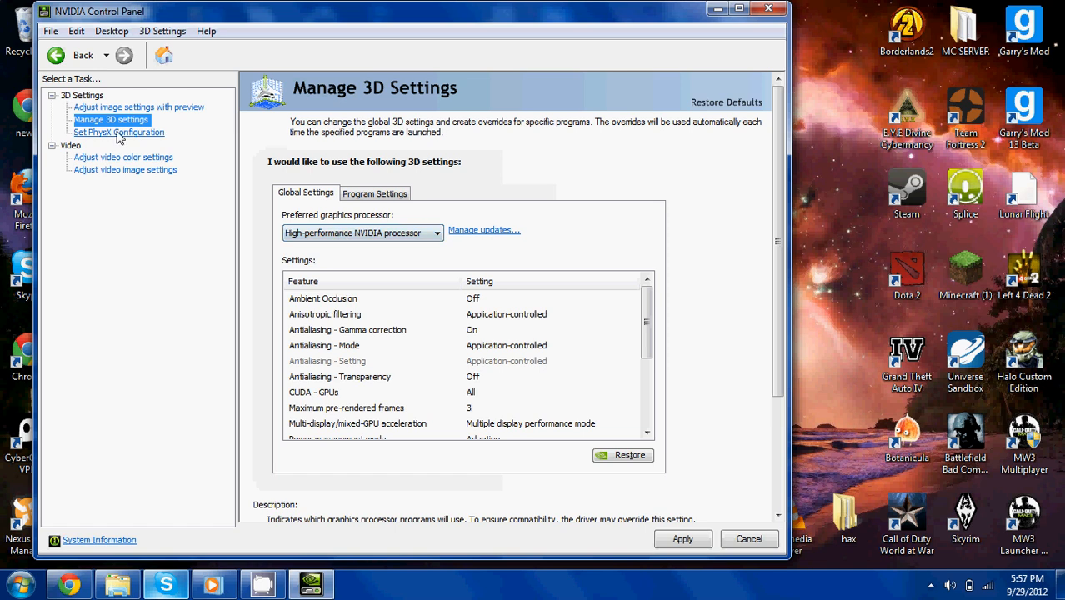
- Set image settings to 'Use my preference emphasizing' with the slider at Quality
click(138, 106)
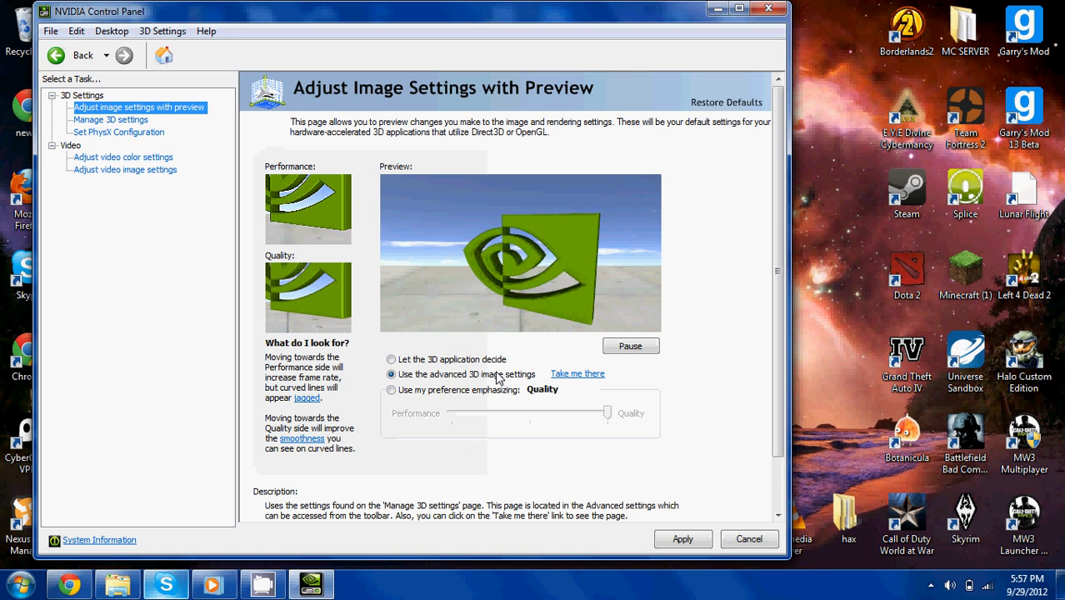
click(392, 360)
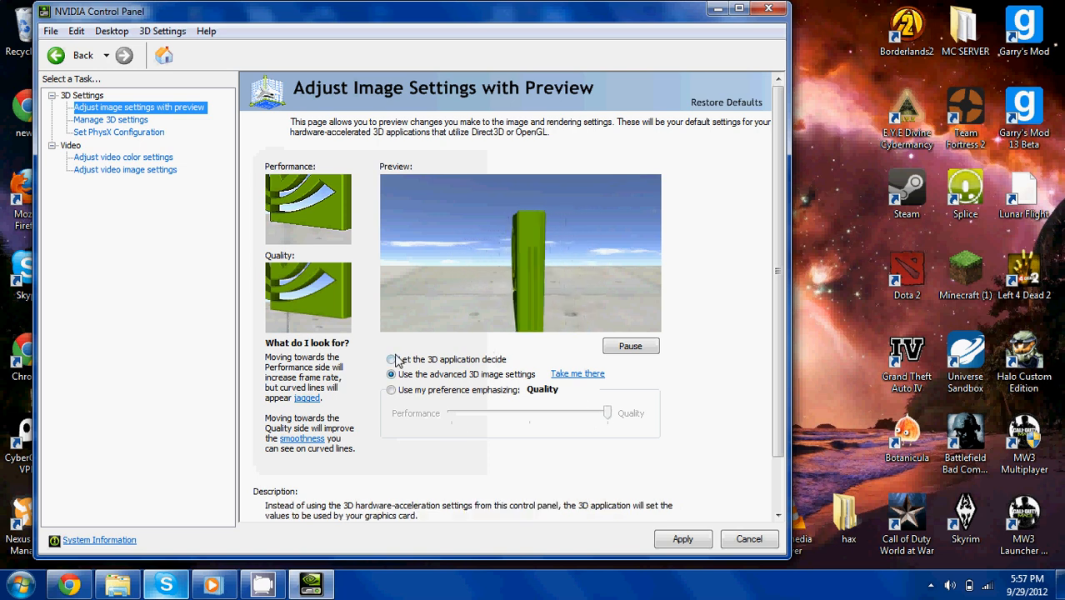
click(392, 373)
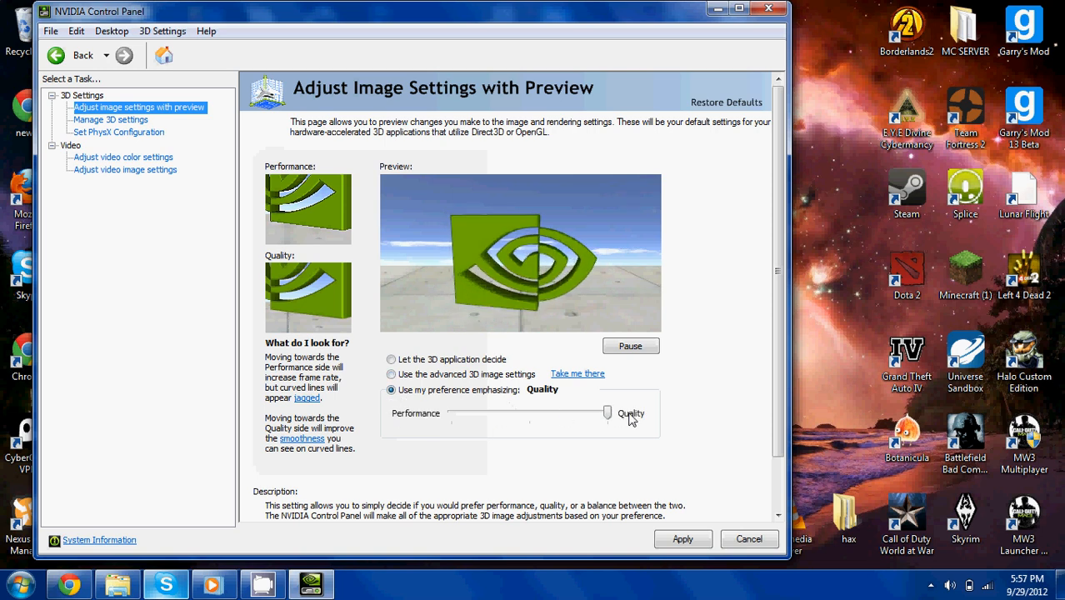
click(392, 373)
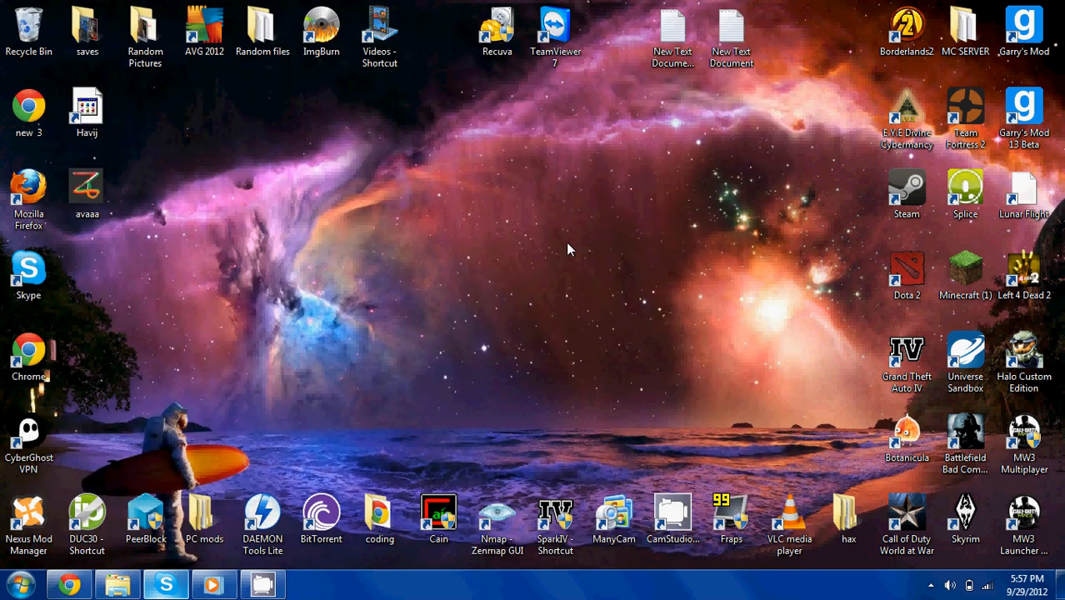
- Reveal the hidden notification area icons on the taskbar again
click(906, 516)
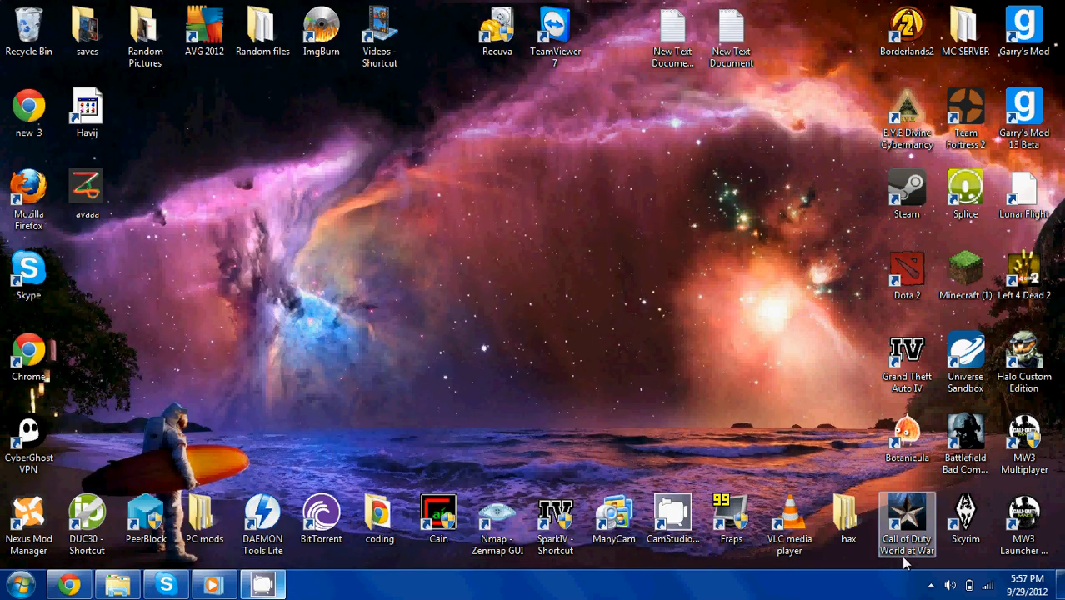
click(930, 585)
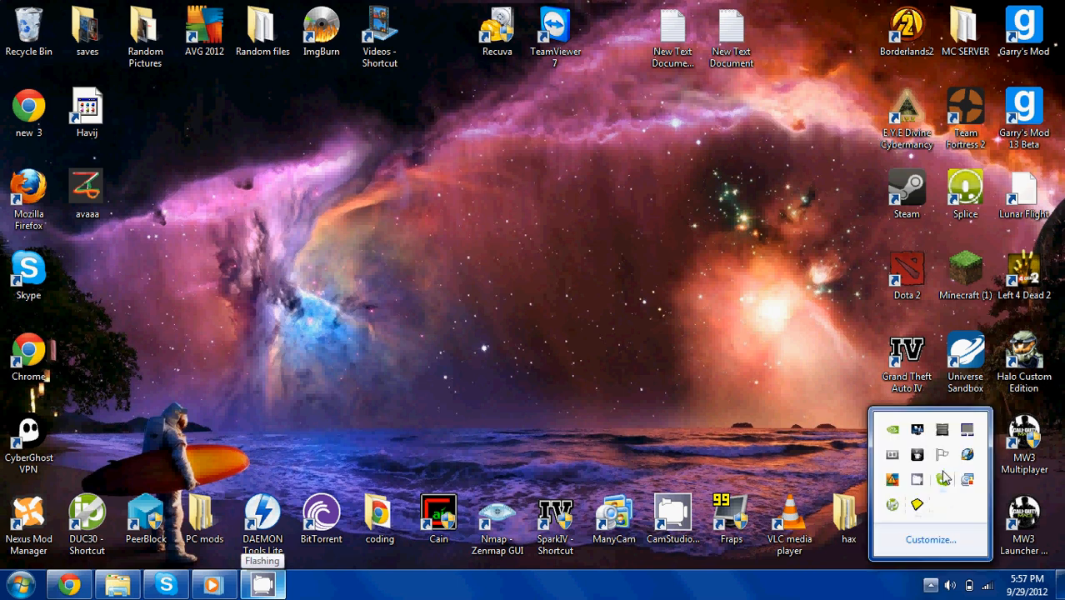